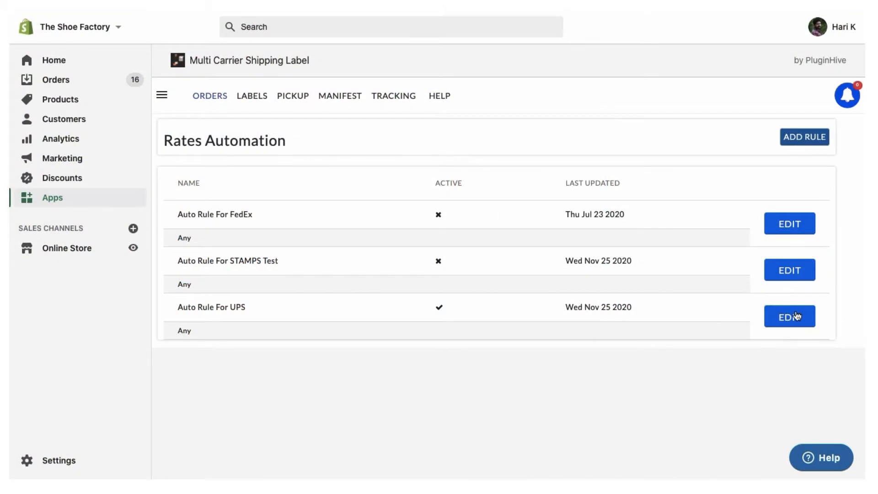
# Edit the Auto Rule For UPS and add UPS Worldwide Express to its services.
pyautogui.click(789, 317)
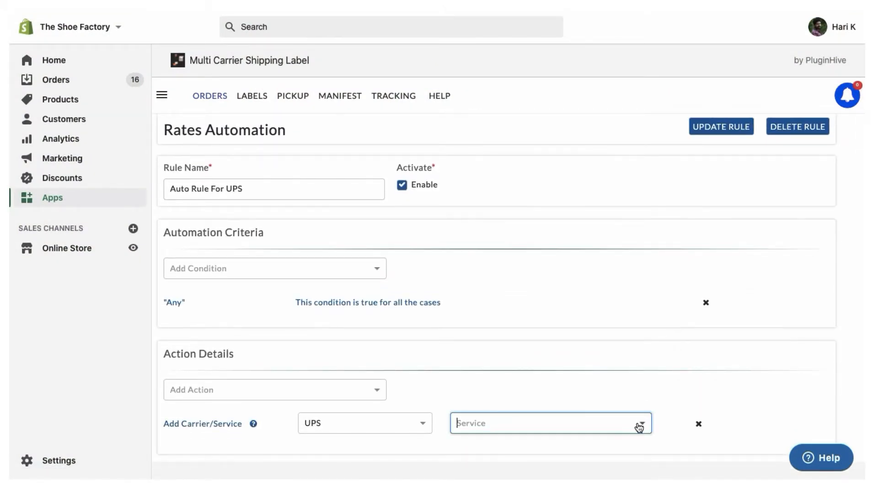
pyautogui.click(549, 423)
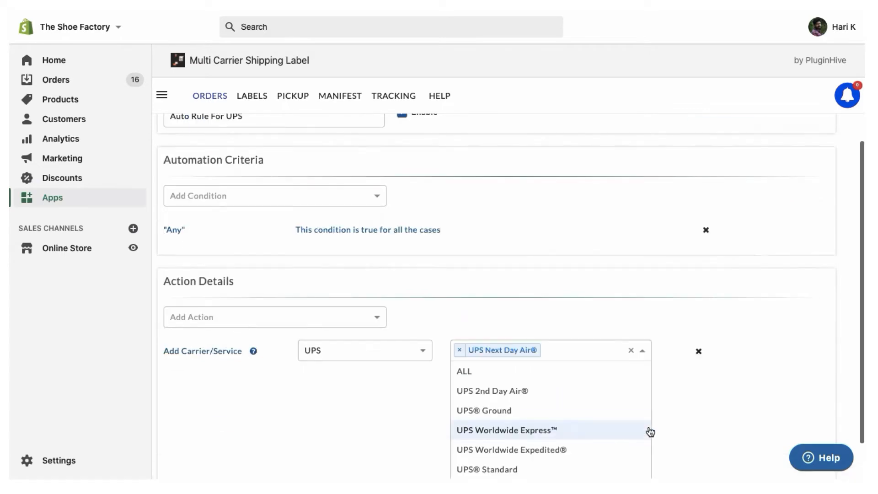
pyautogui.click(483, 410)
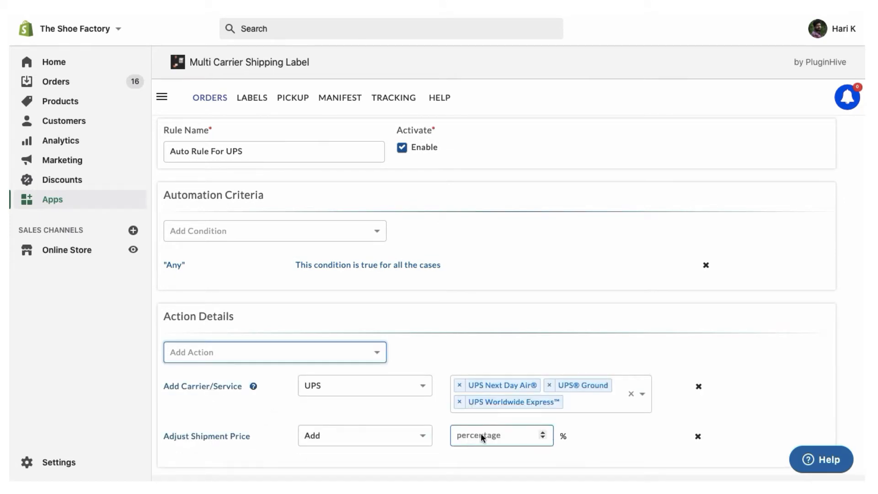
# Set the rule's price adjustment percentages to 20 and 40, switching to subtract.
pyautogui.write('20')
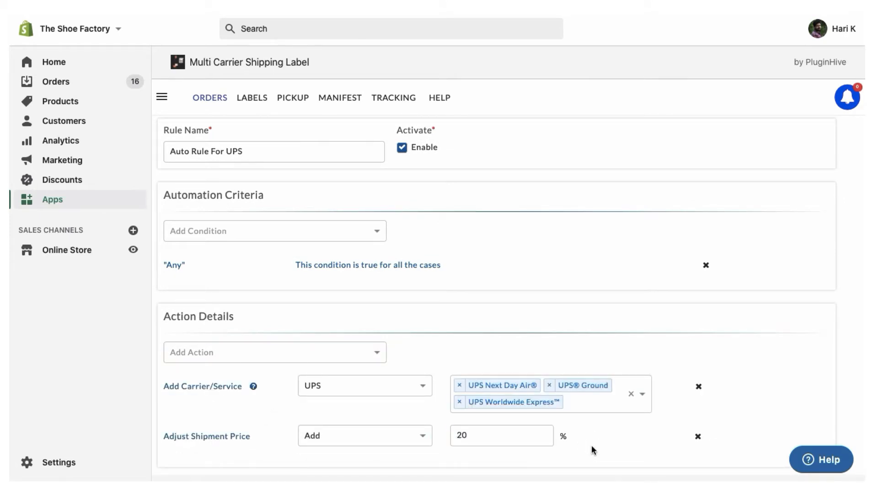
pyautogui.click(365, 435)
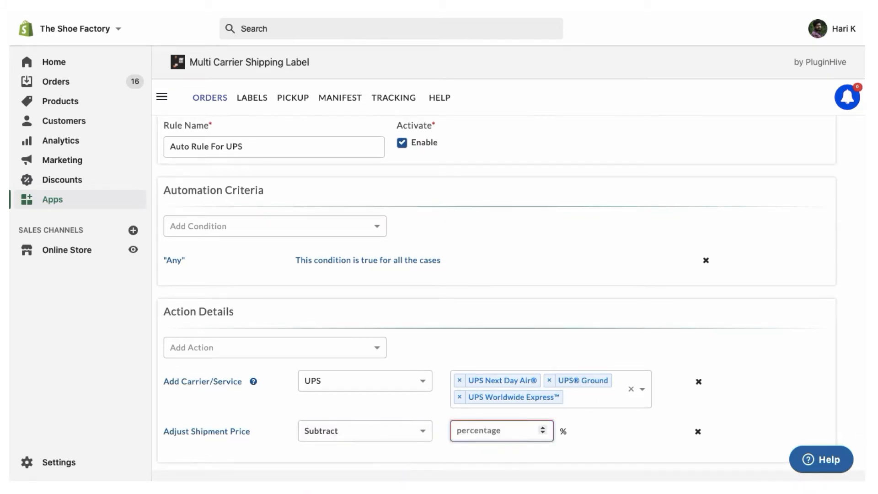
pyautogui.write('40')
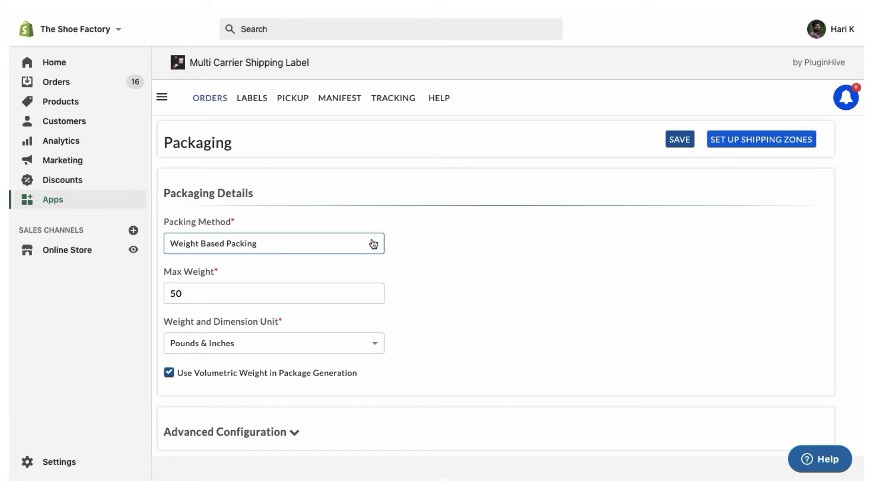
# Confirm Running Shoes shipping details at 1.99 lbs and 7 × 2 × 2 inches.
pyautogui.click(273, 243)
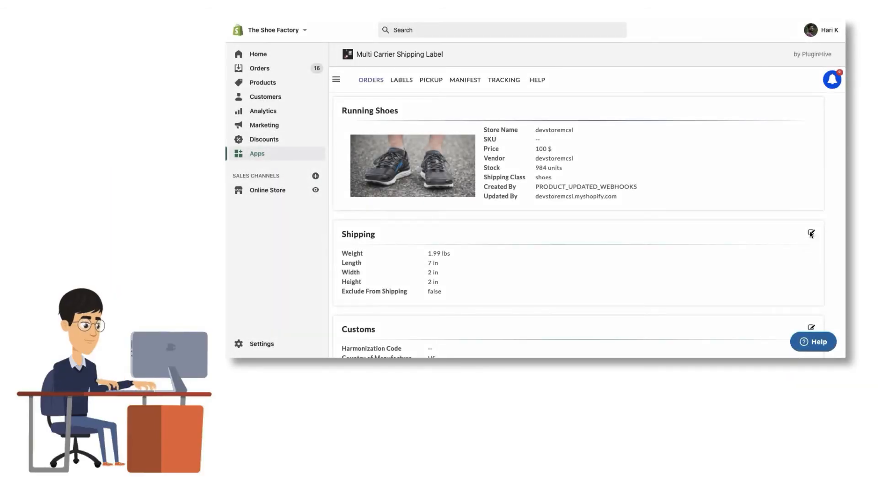
pyautogui.click(811, 234)
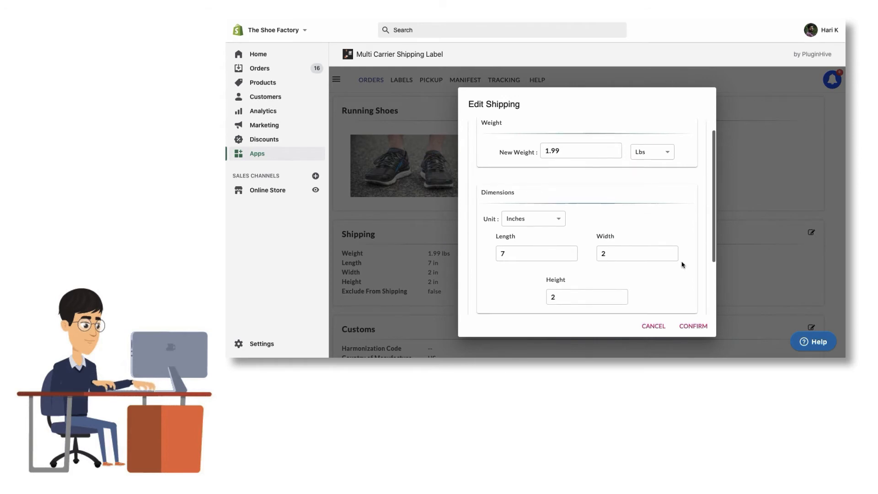
pyautogui.click(693, 326)
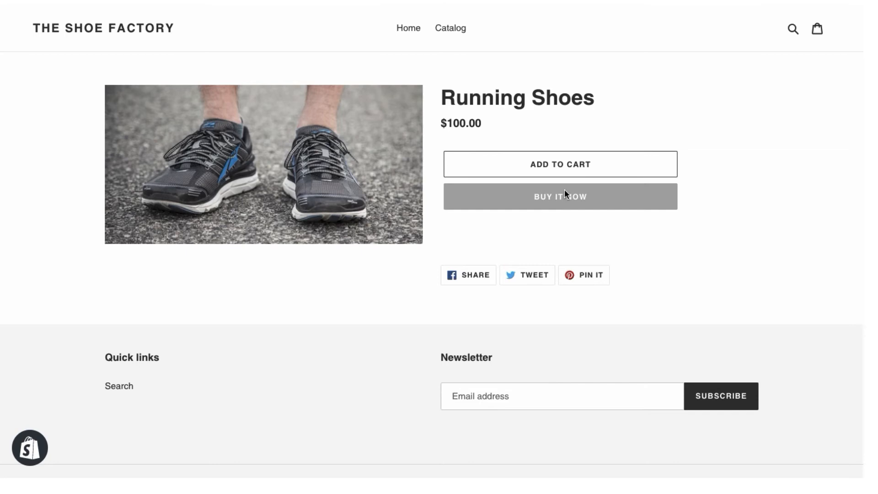
# Buy the Running Shoes now and continue checkout to the UPS shipping rates.
pyautogui.click(559, 196)
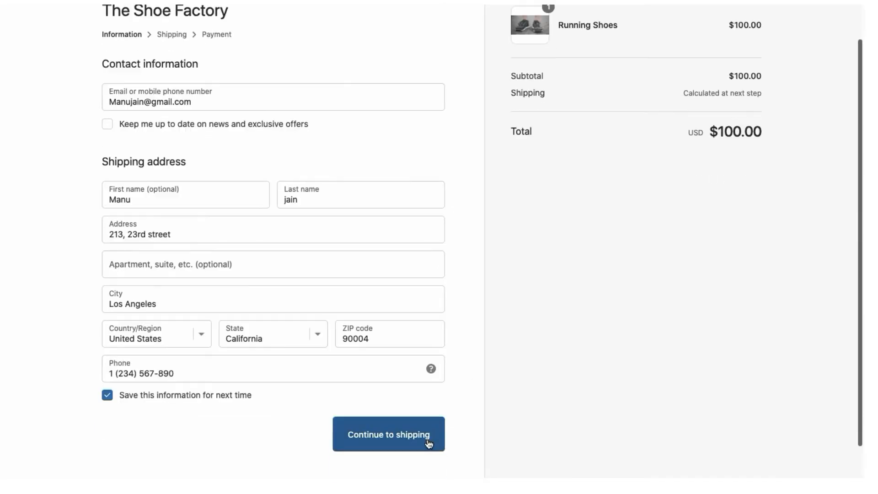
pyautogui.click(388, 434)
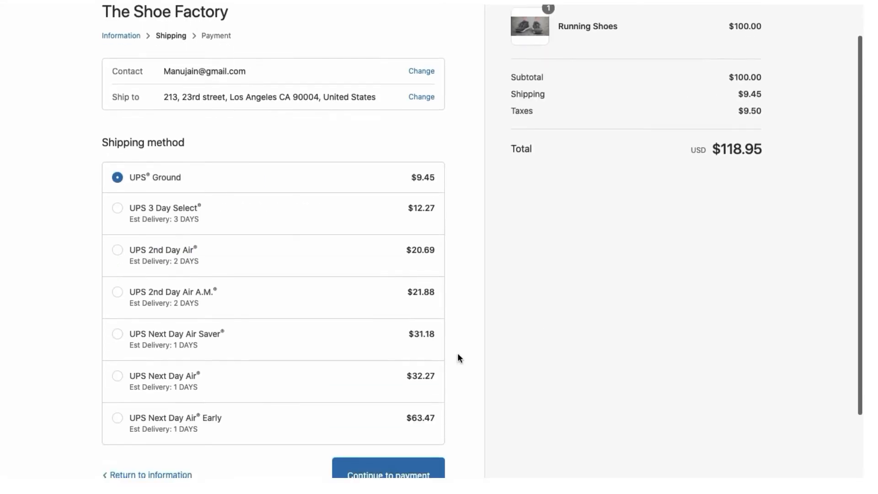